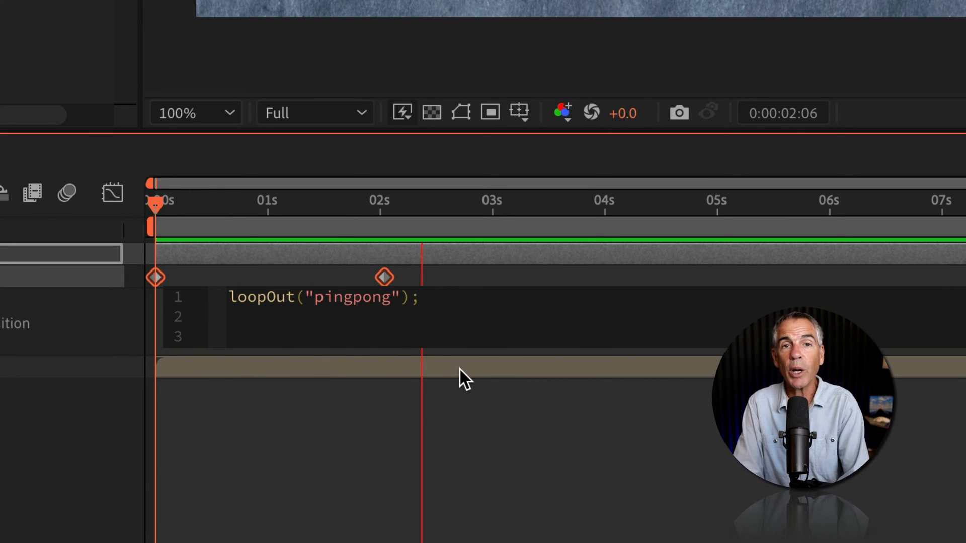
- Add wiggle(6,10) on a new line below loopOut("pingpong") in the Position expression
{"action": "type", "text": "wiggle("}
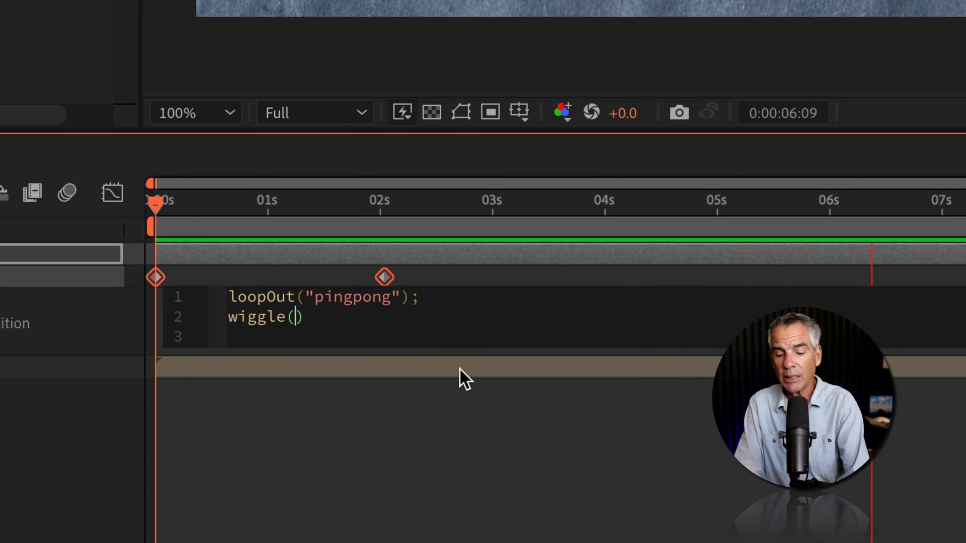
{"action": "type", "text": "6,"}
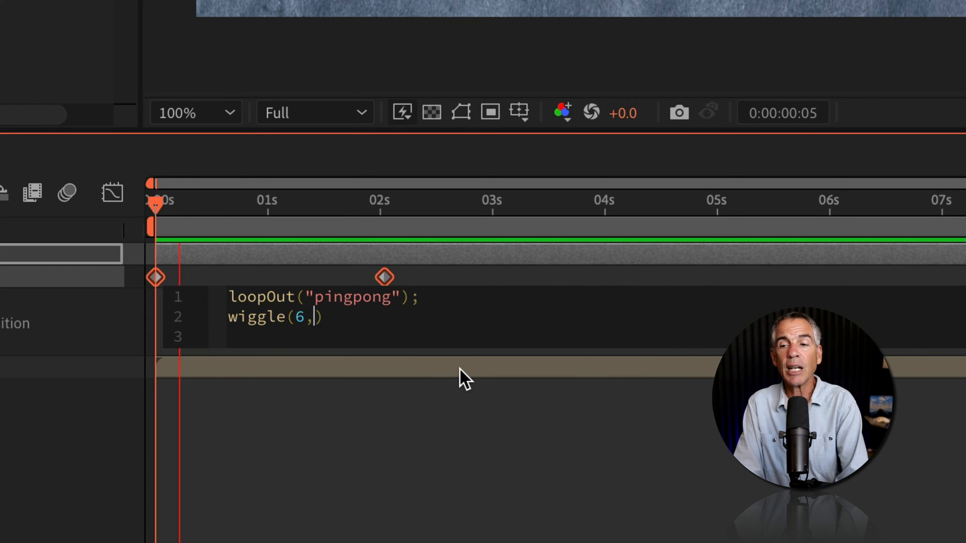
{"action": "type", "text": "10"}
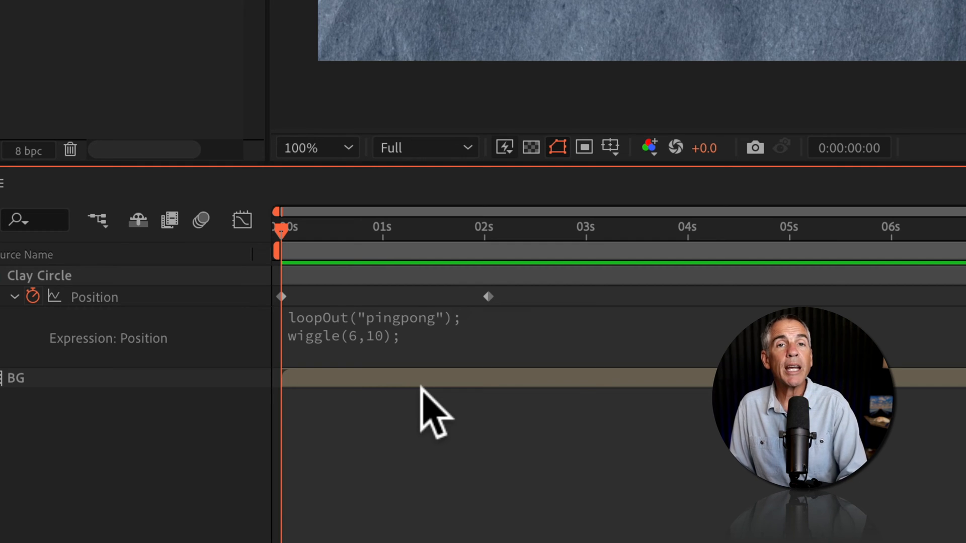
{"action": "mouse_move", "coordinate": [416, 370]}
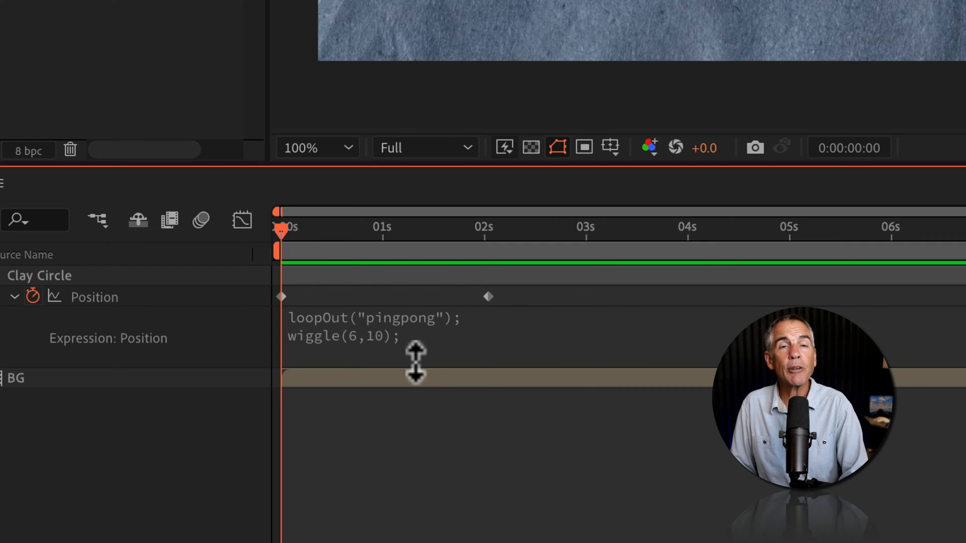
{"action": "mouse_move", "coordinate": [320, 345]}
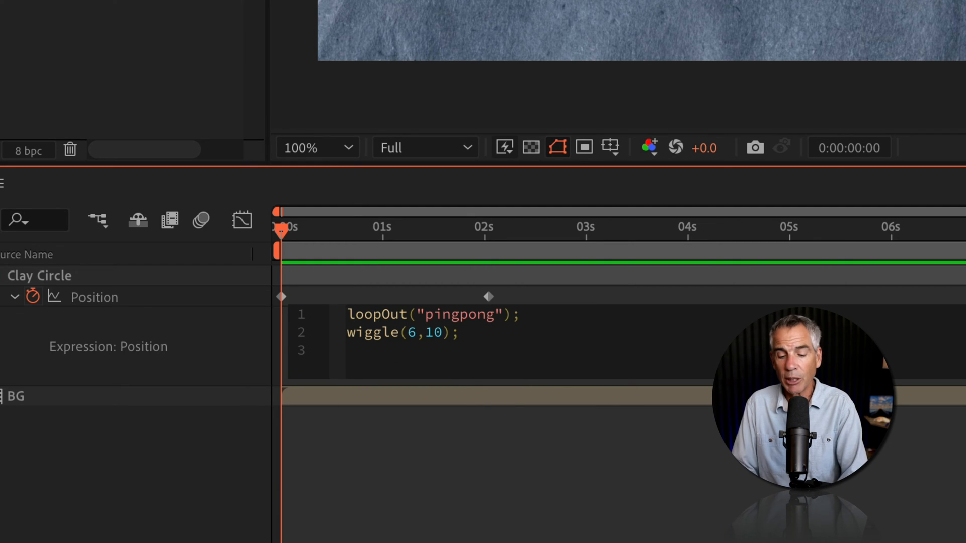
{"action": "mouse_move", "coordinate": [489, 363]}
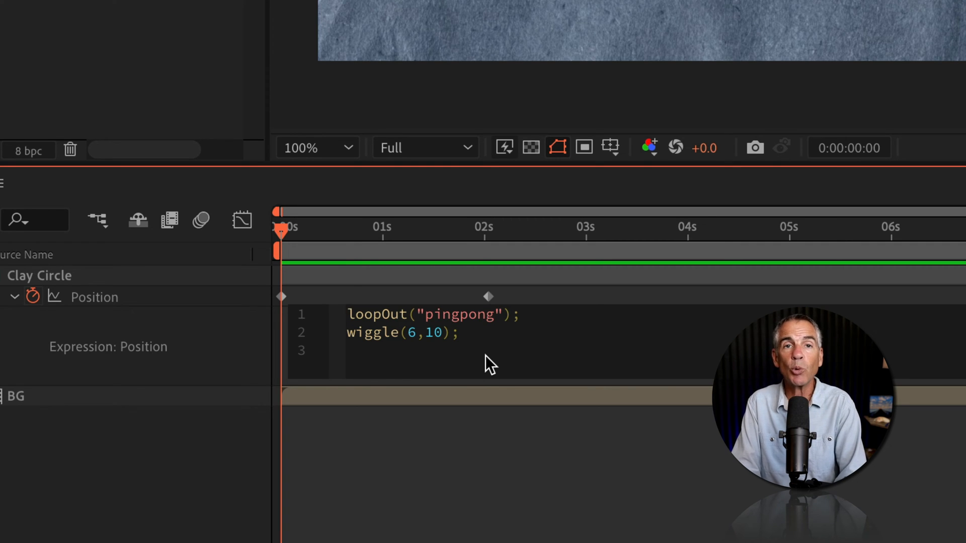
- Prefix line 1 with loop = so it reads loop = loopOut("pingpong")
{"action": "type", "text": "loop"}
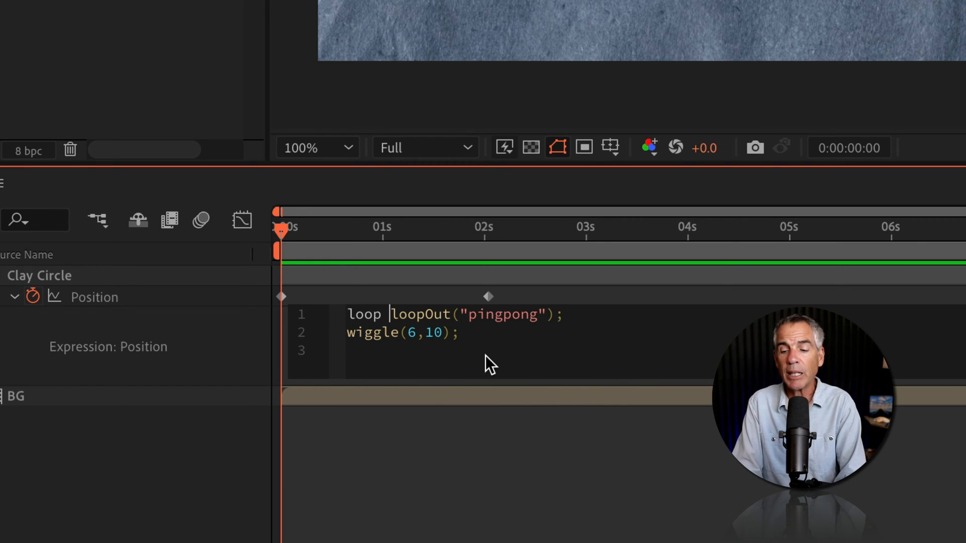
{"action": "type", "text": "="}
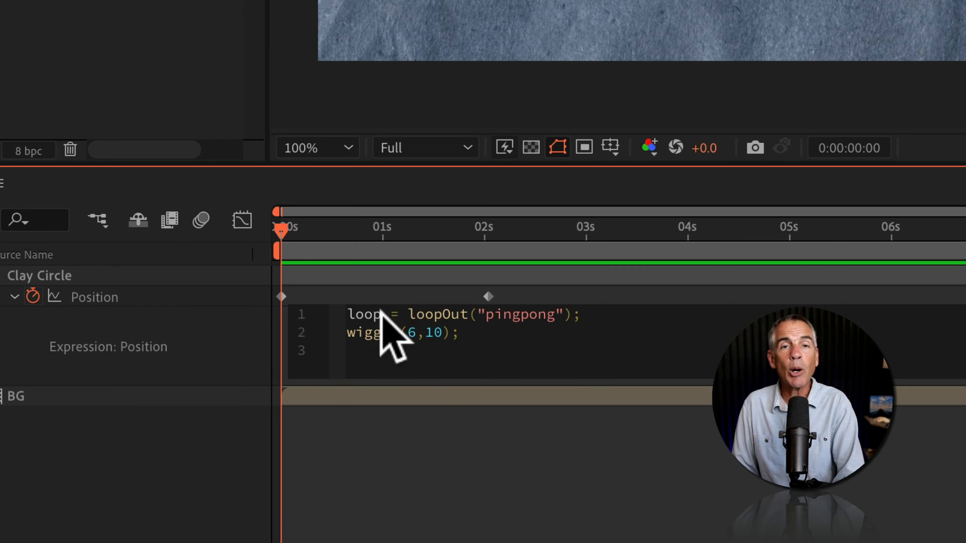
{"action": "mouse_move", "coordinate": [511, 345]}
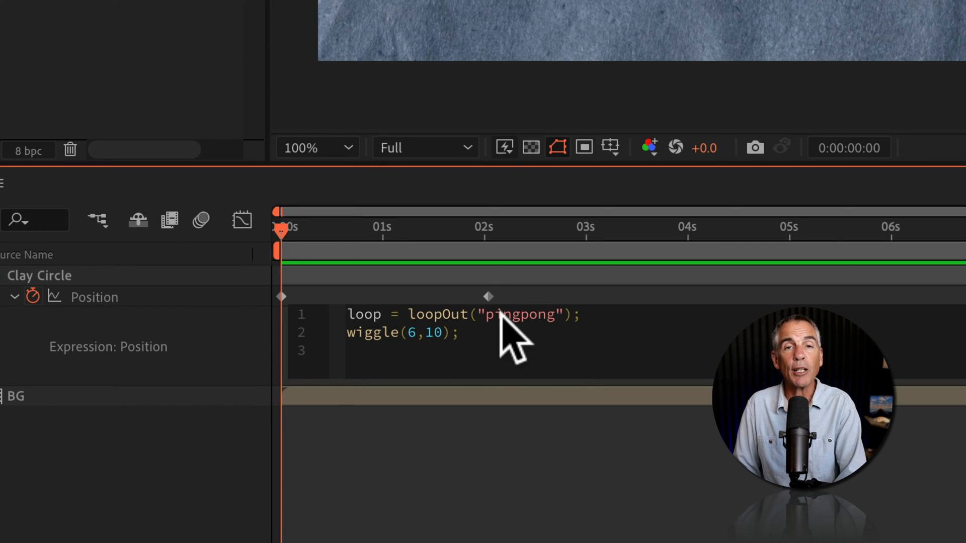
{"action": "mouse_move", "coordinate": [438, 370]}
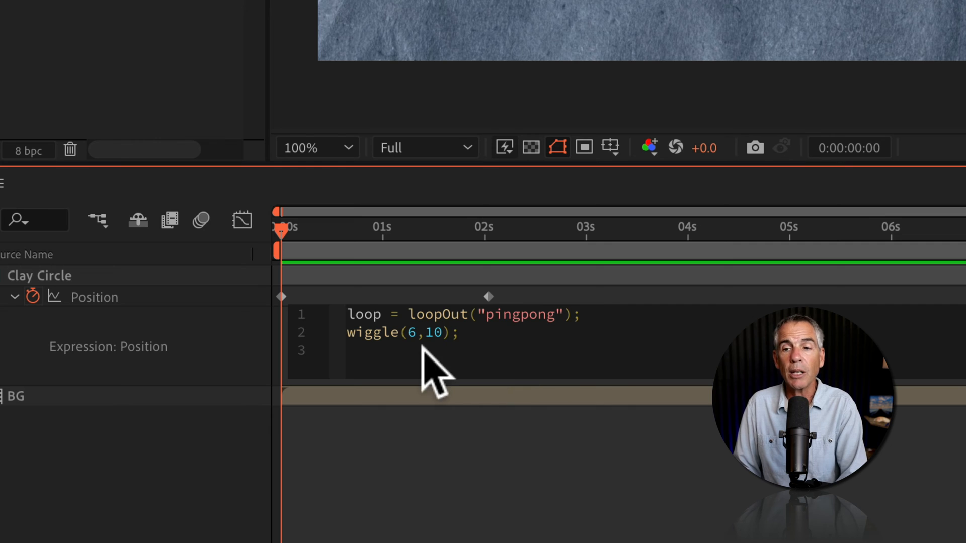
- Prefix line 2 with wiggle = so it reads wiggle = wiggle(6,10), dismissing autocomplete
{"action": "type", "text": "w"}
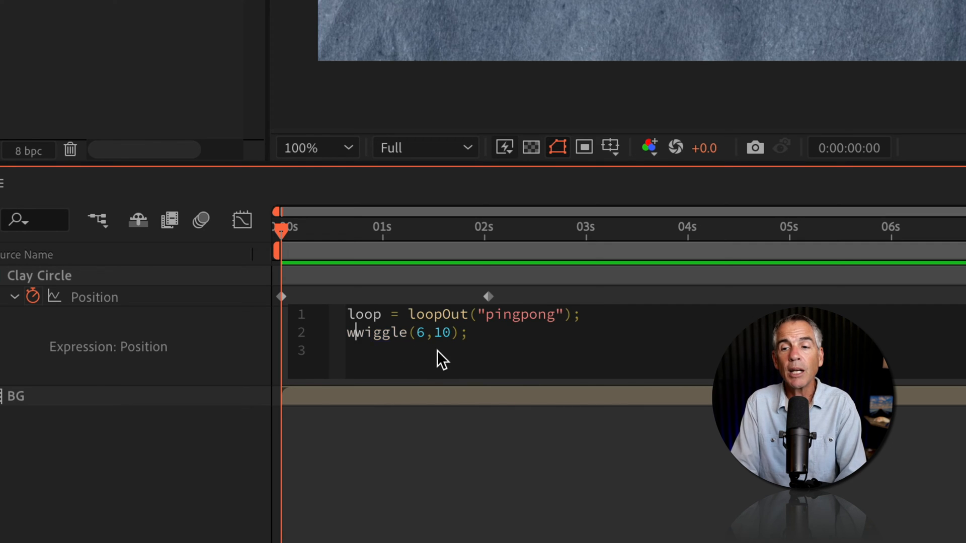
{"action": "type", "text": "iggle"}
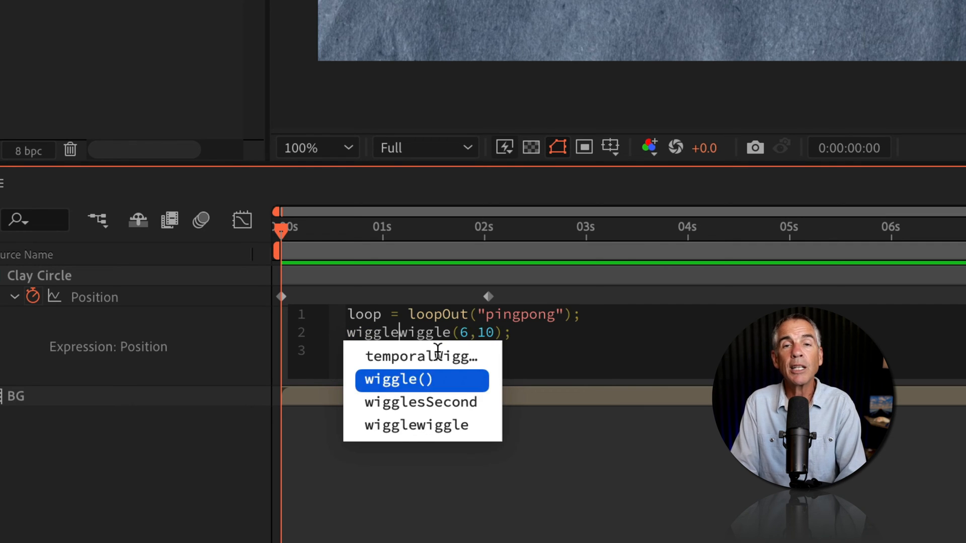
{"action": "left_click", "coordinate": [421, 380]}
{"action": "type", "text": " = "}
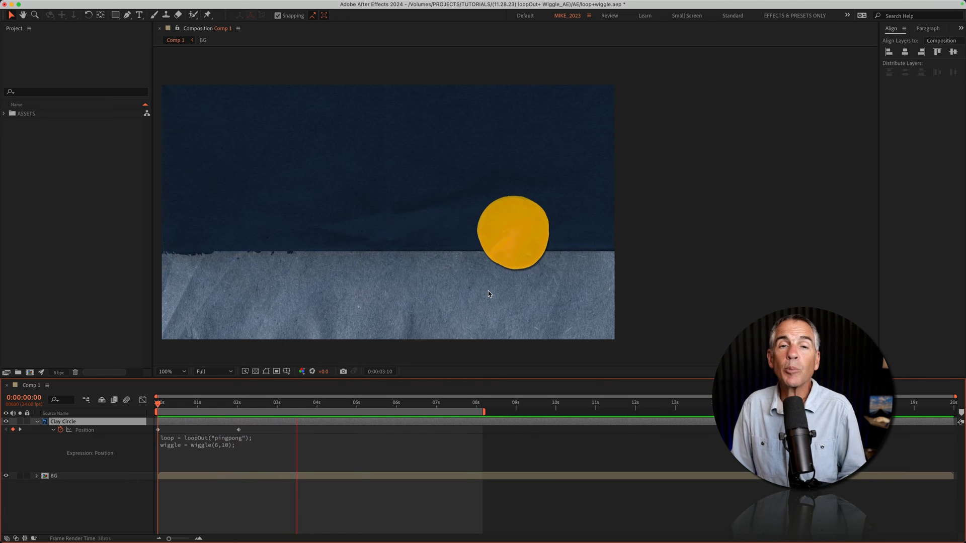
{"action": "left_click", "coordinate": [376, 402]}
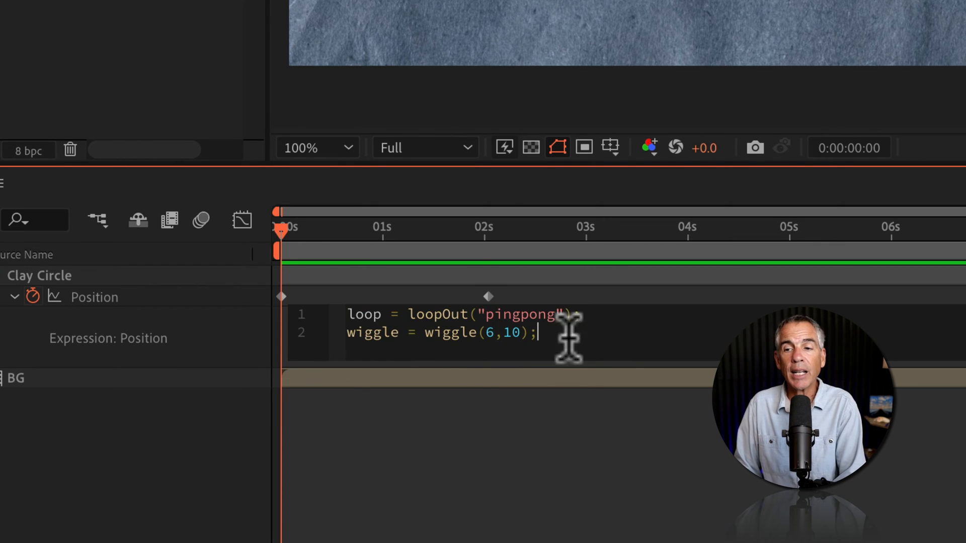
{"action": "mouse_move", "coordinate": [653, 363]}
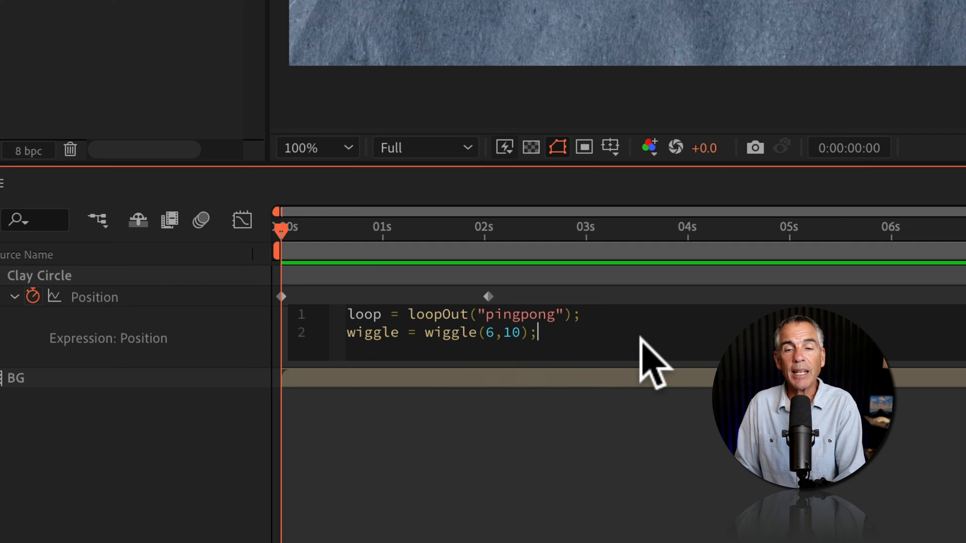
{"action": "mouse_move", "coordinate": [647, 351]}
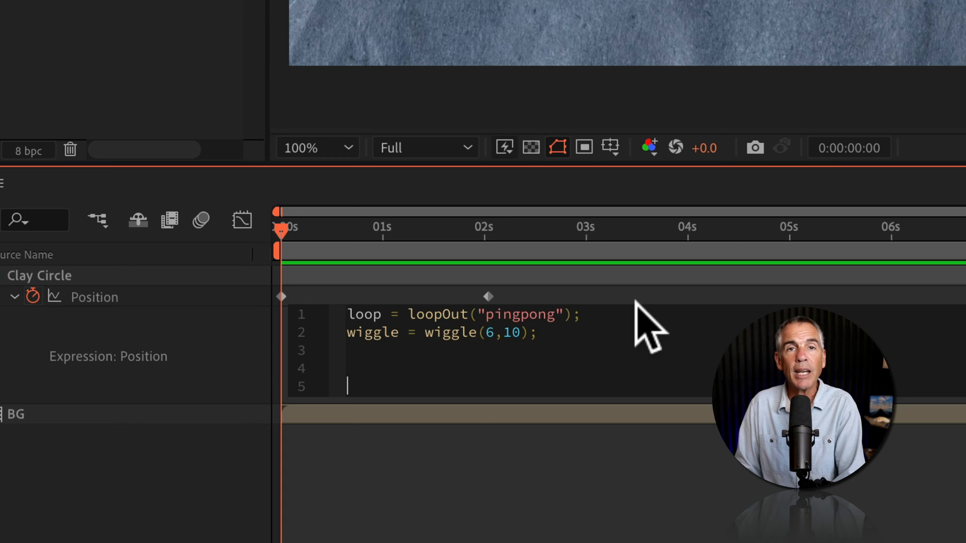
{"action": "mouse_move", "coordinate": [370, 357]}
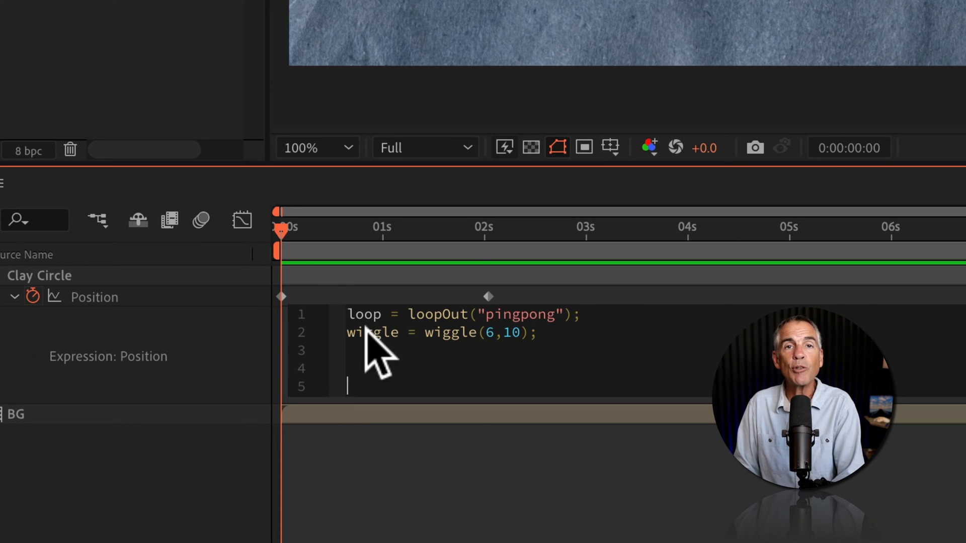
{"action": "mouse_move", "coordinate": [736, 331]}
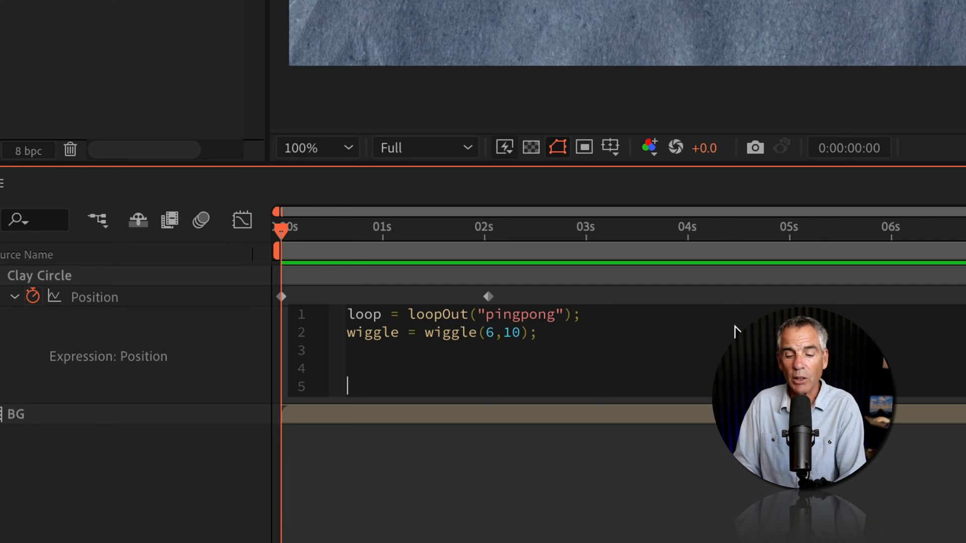
- Add a final line loop + wiggle summing the two variables
{"action": "type", "text": "loop"}
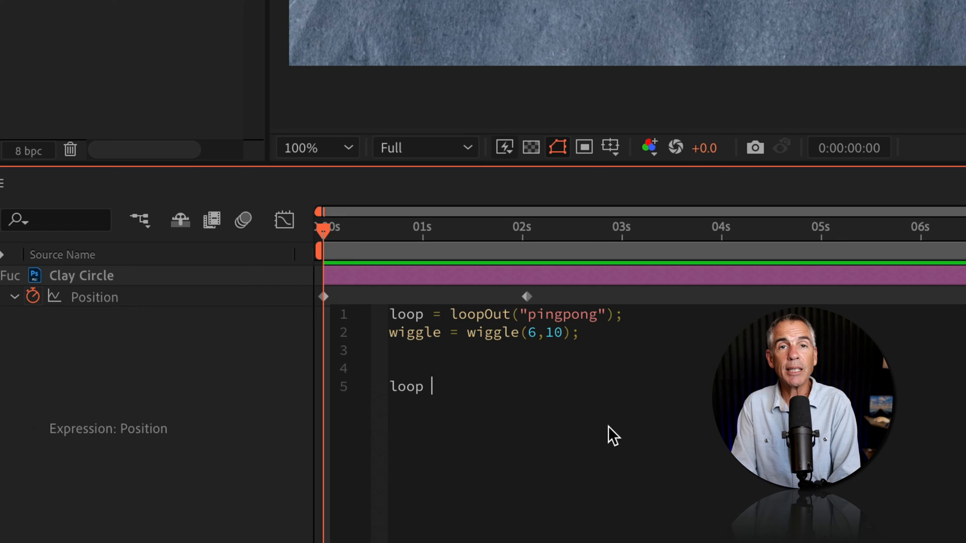
{"action": "type", "text": "+"}
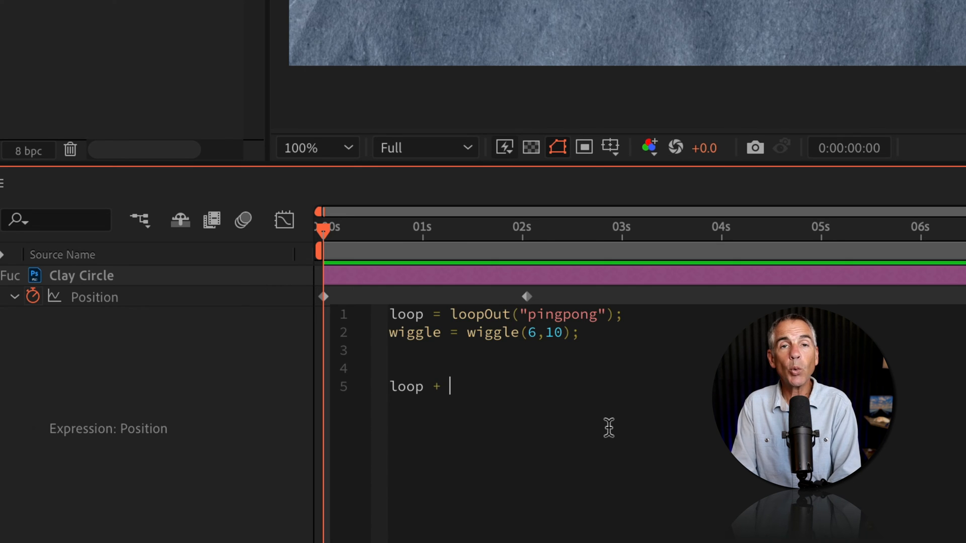
{"action": "type", "text": "wiggle"}
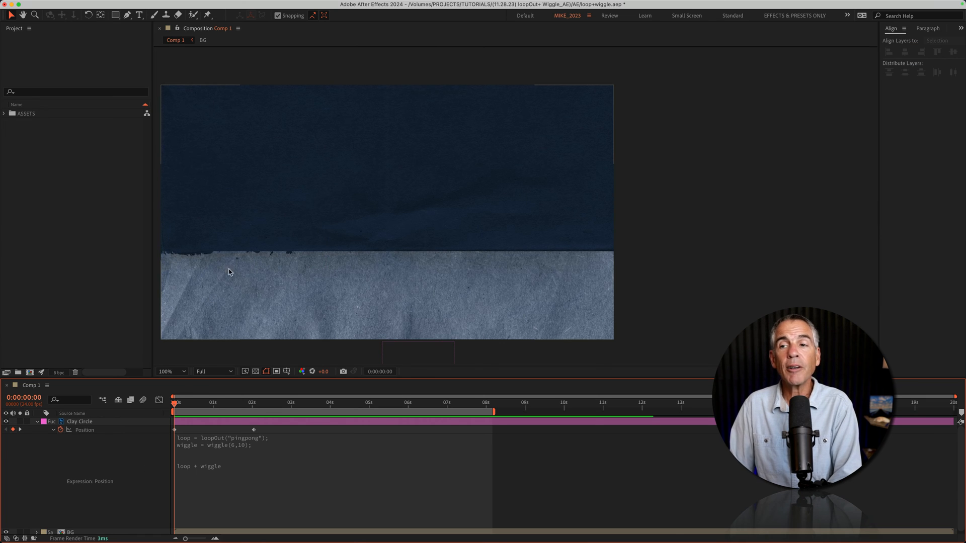
{"action": "mouse_move", "coordinate": [353, 257]}
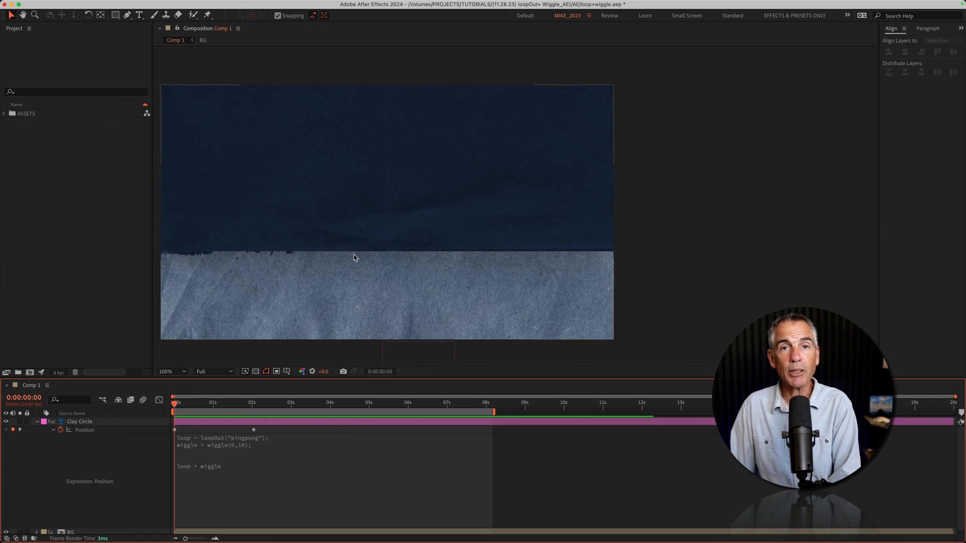
{"action": "mouse_move", "coordinate": [252, 253]}
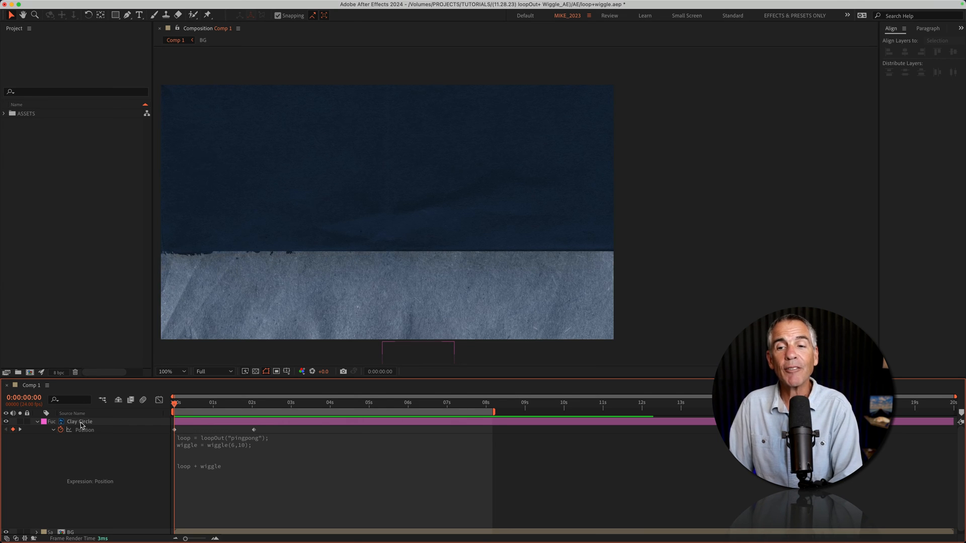
- Select Clay Circle and zoom the viewer to 50% to find it below the frame
{"action": "left_click", "coordinate": [78, 422]}
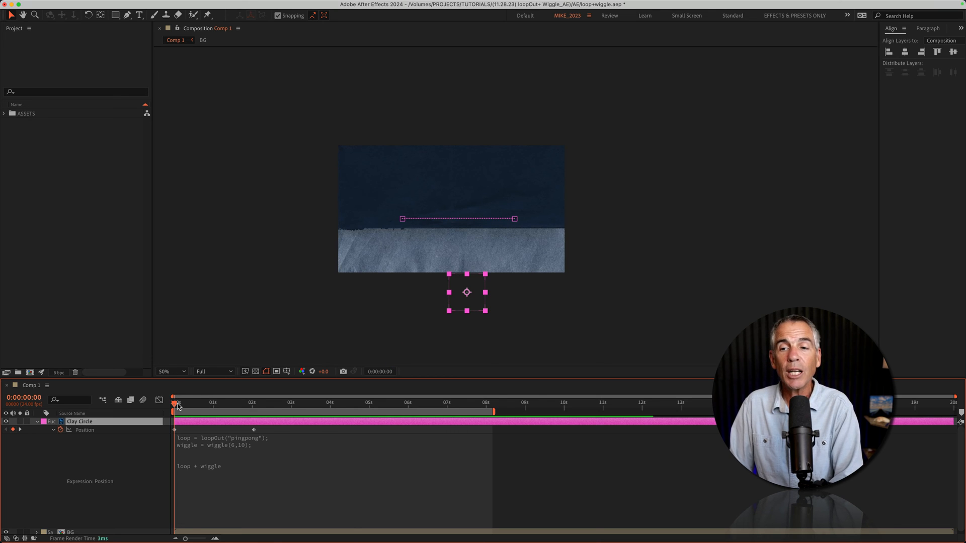
{"action": "mouse_move", "coordinate": [154, 417]}
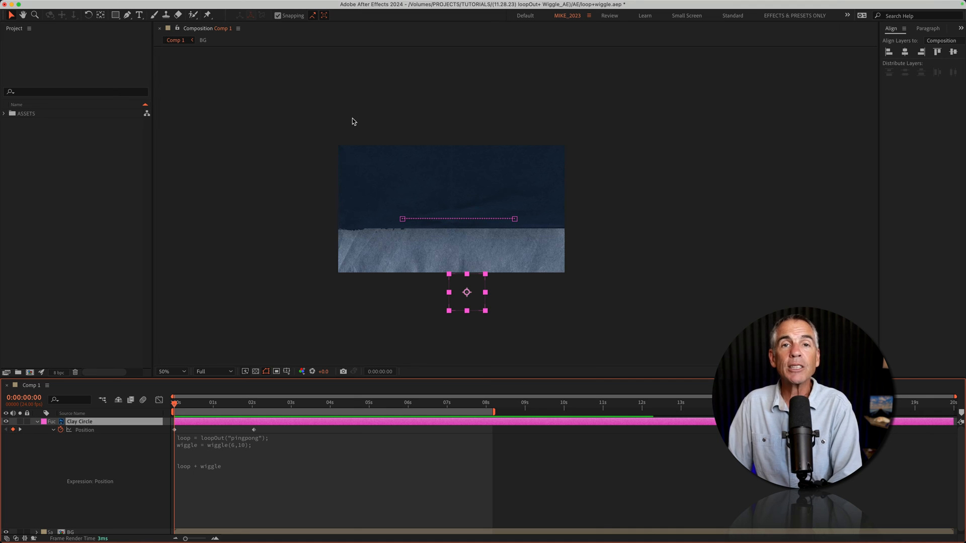
{"action": "mouse_move", "coordinate": [449, 242]}
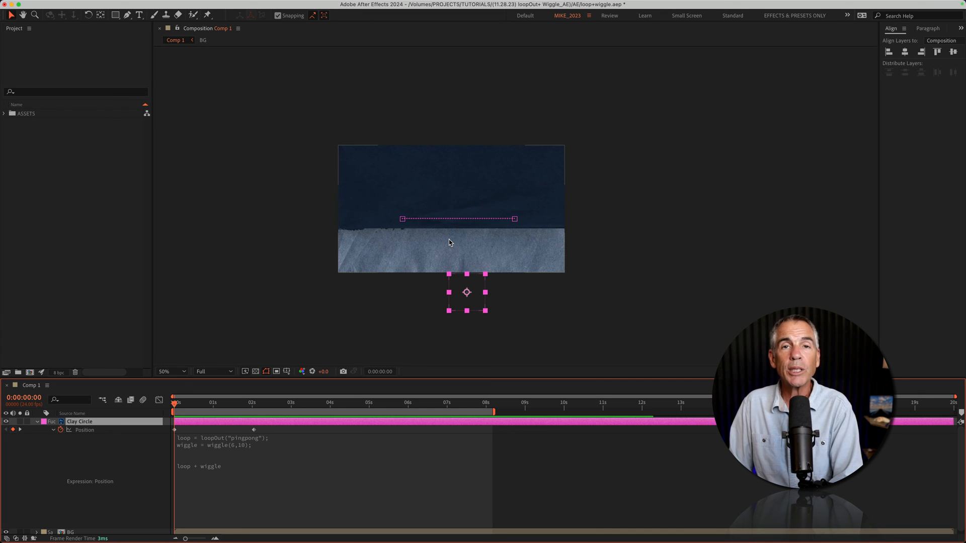
{"action": "left_click", "coordinate": [171, 371]}
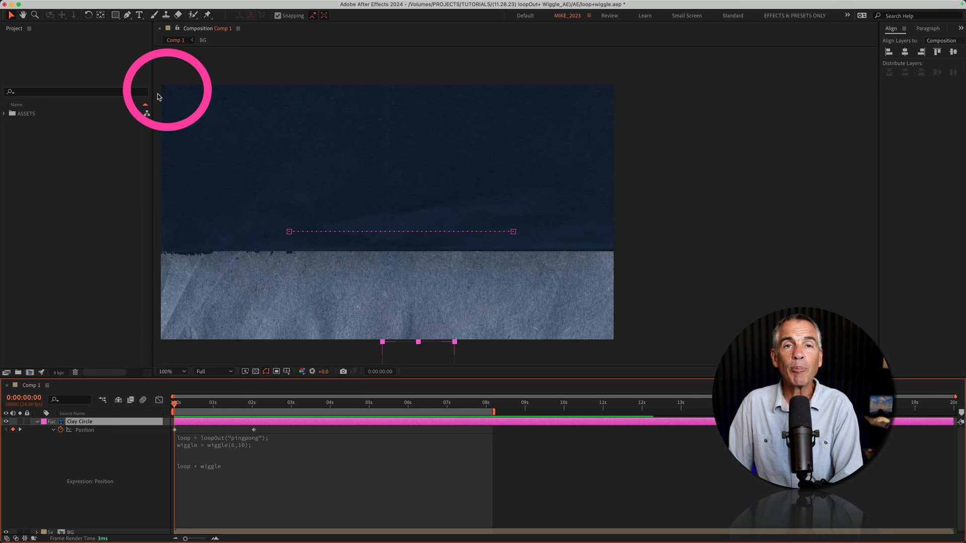
{"action": "mouse_move", "coordinate": [289, 357]}
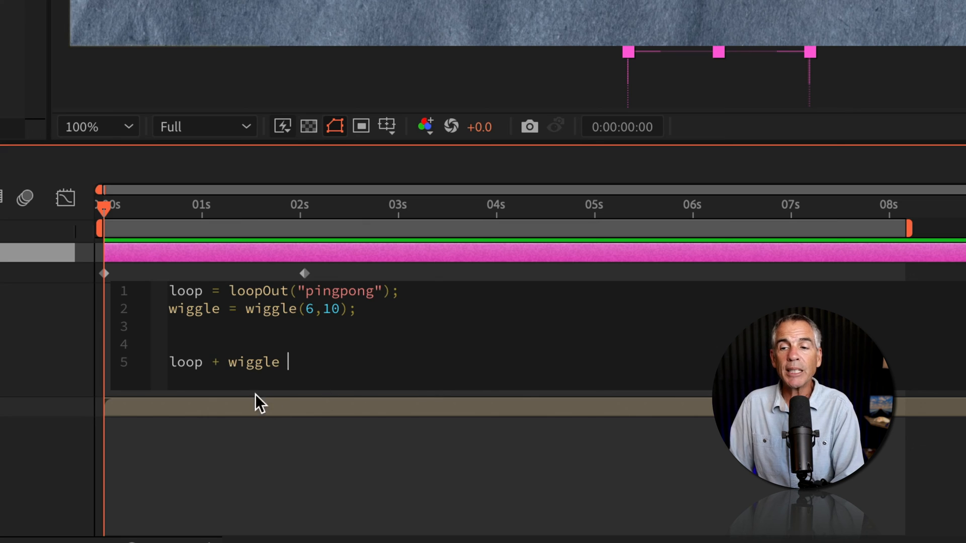
{"action": "mouse_move", "coordinate": [320, 397]}
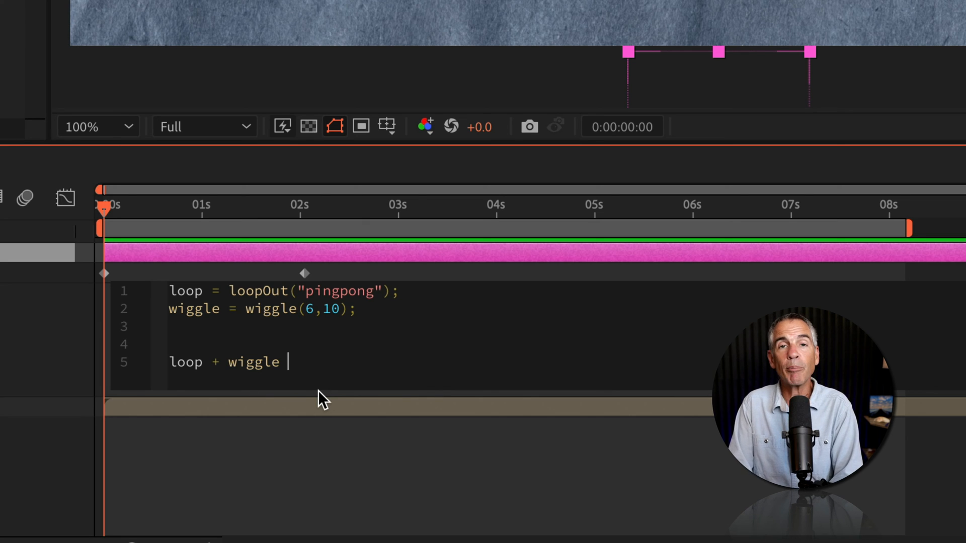
- Extend the final line to loop + wiggle - value using autocomplete
{"action": "type", "text": "-val"}
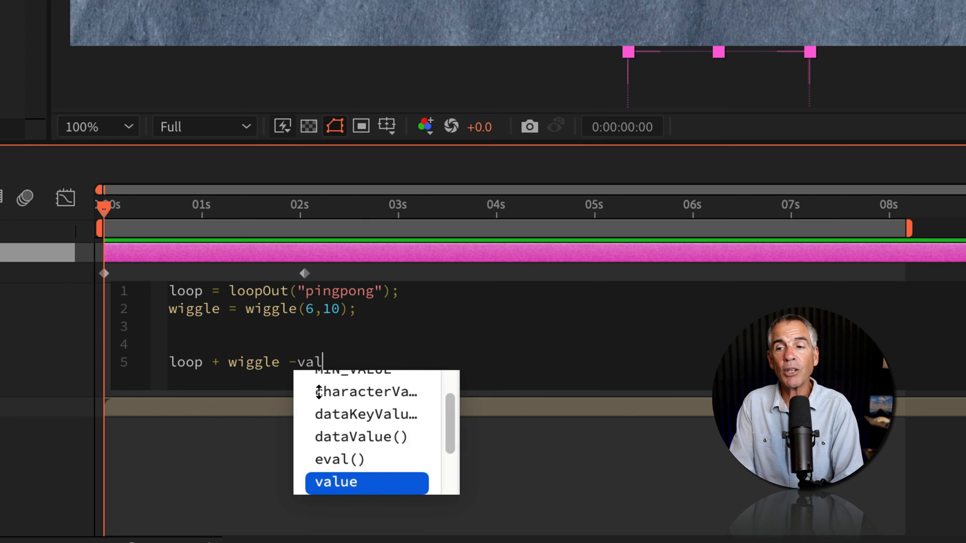
{"action": "type", "text": "ue"}
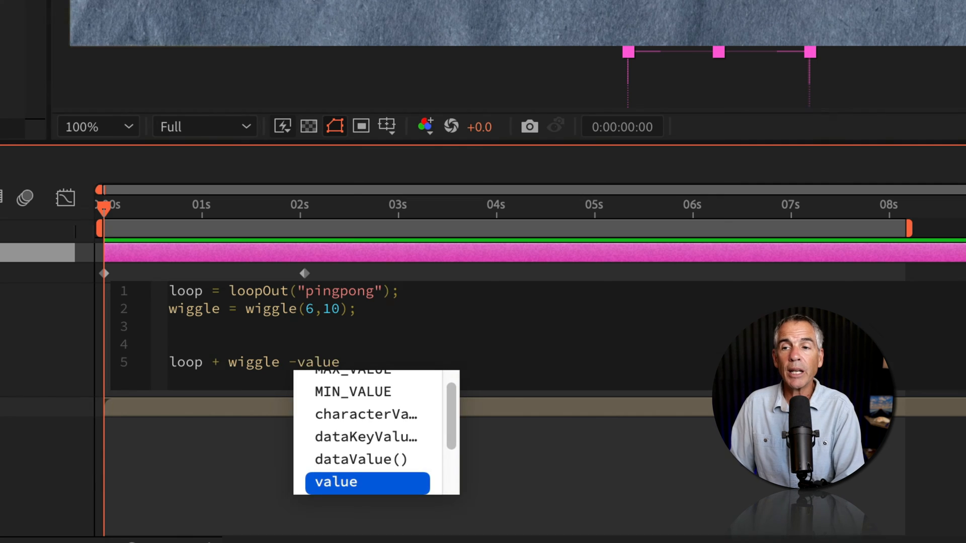